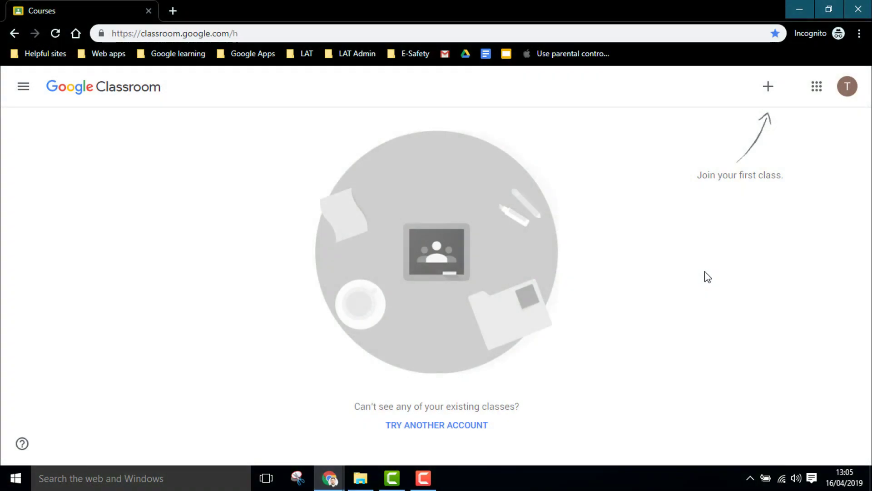
mouse_move(768, 87)
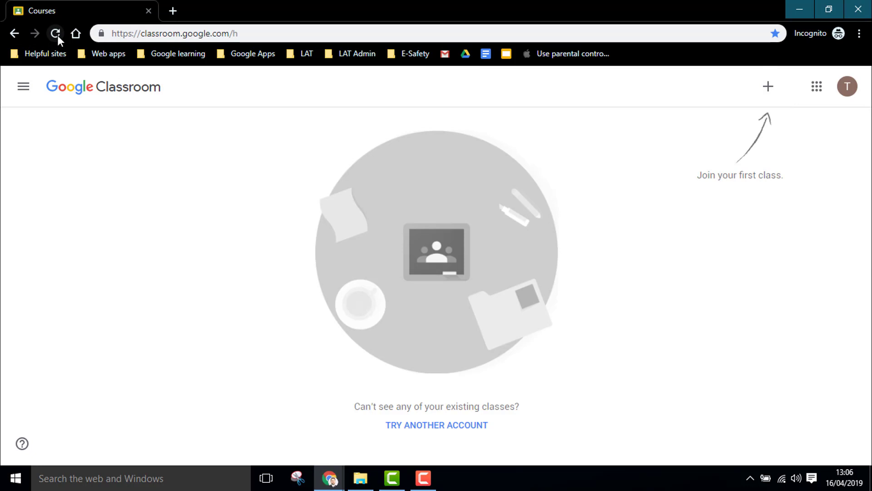
Reload Google Classroom and bring up the join-or-create class options
click(55, 34)
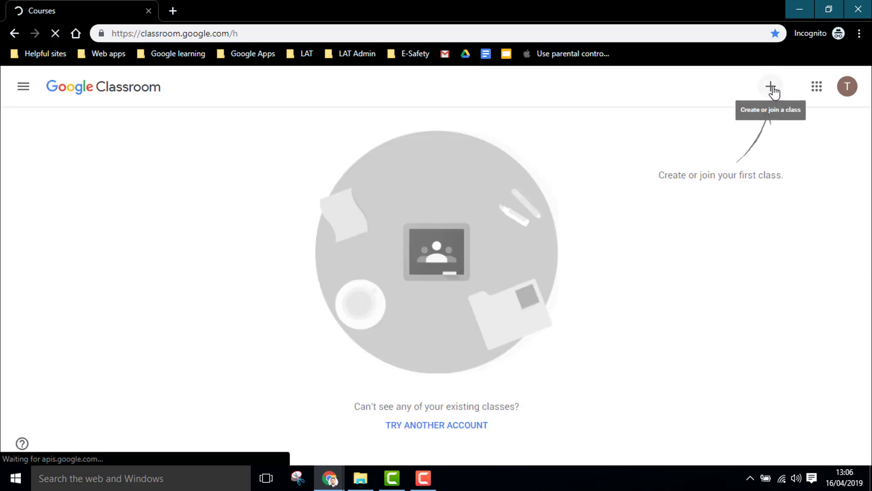
click(771, 86)
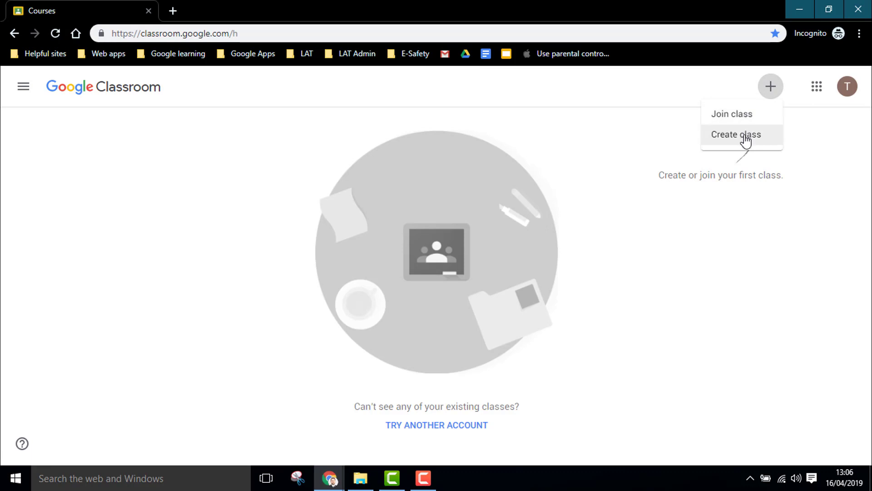
mouse_move(744, 117)
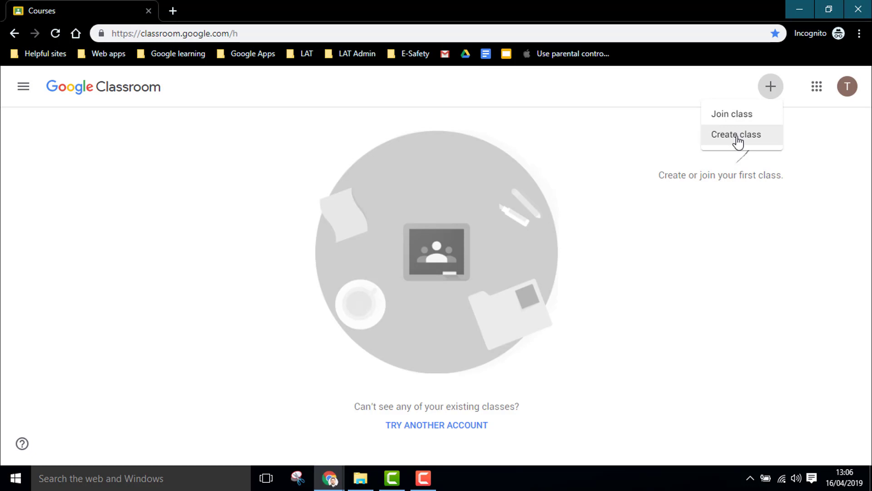
Create a new class named 'Maths Year 7'
click(735, 134)
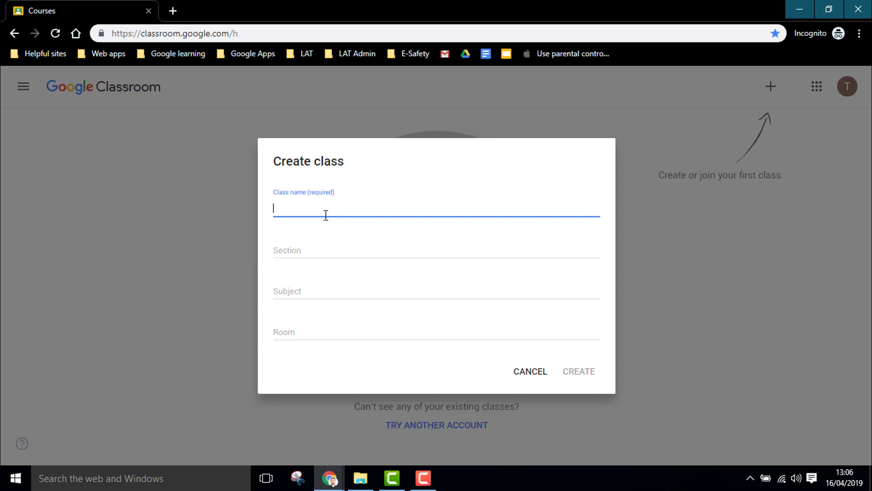
text(Maths Year)
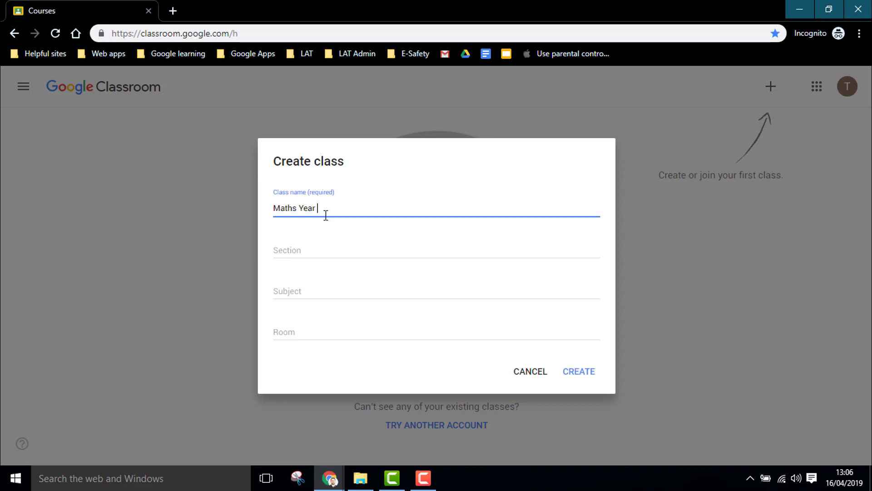
text(7)
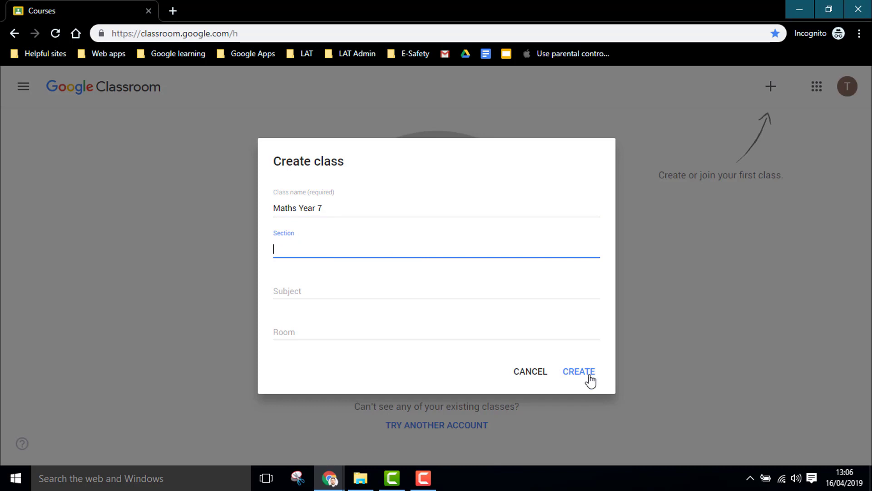
click(578, 372)
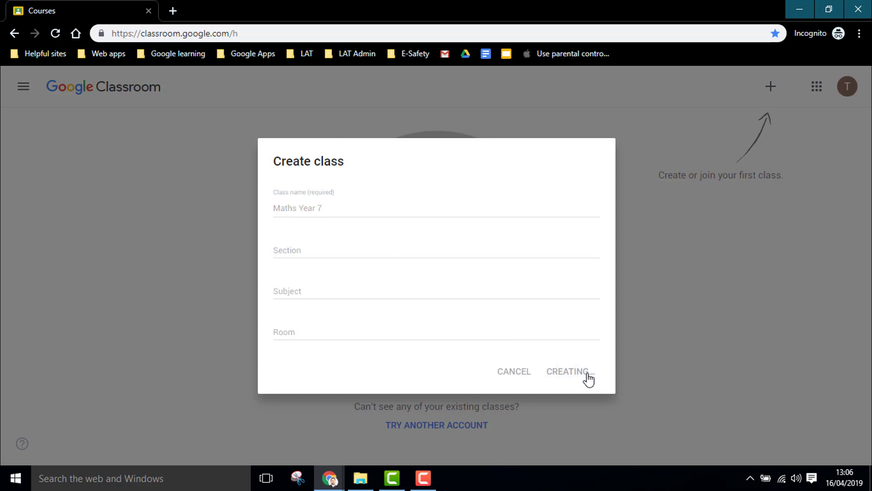
click(567, 371)
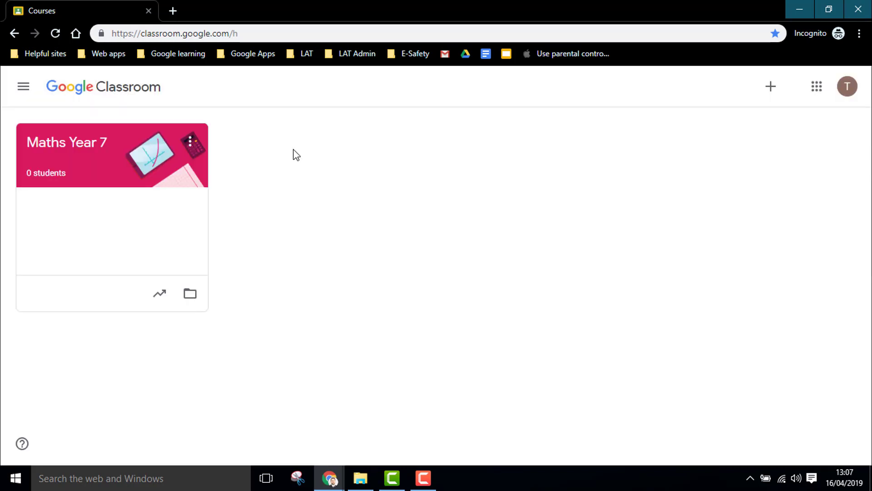